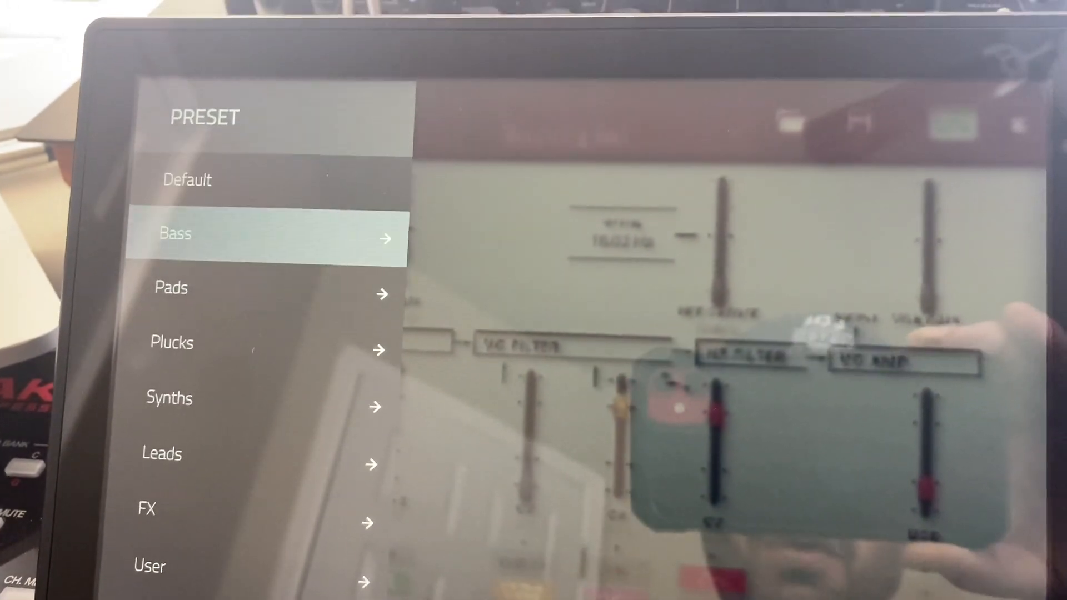
Load the Synthpiano patch from the User preset folder
{"action": "left_click", "coordinate": [198, 558]}
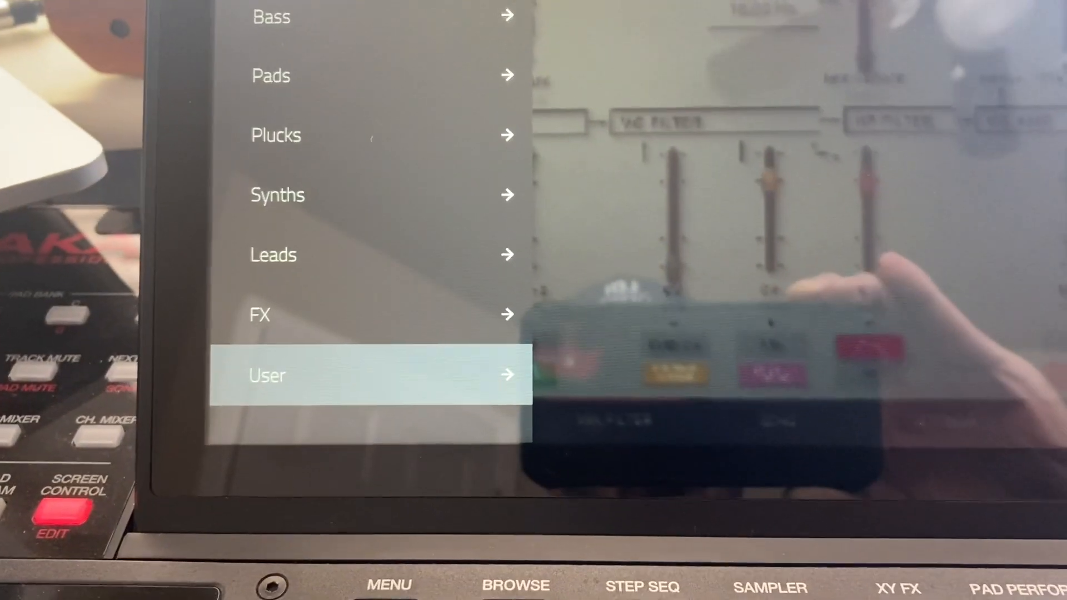
{"action": "left_click", "coordinate": [371, 374]}
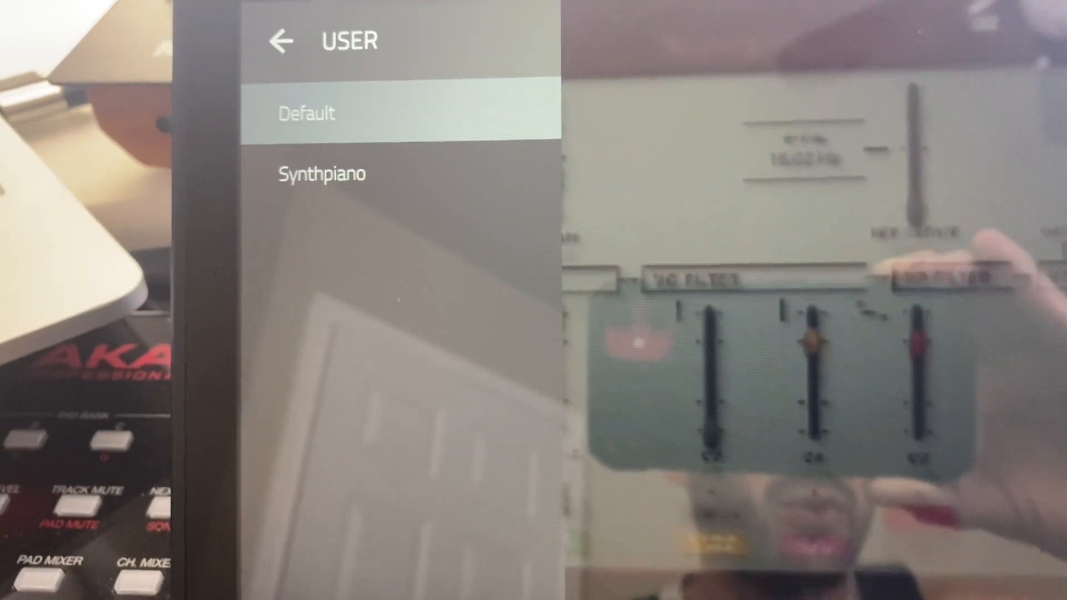
{"action": "left_click", "coordinate": [321, 174]}
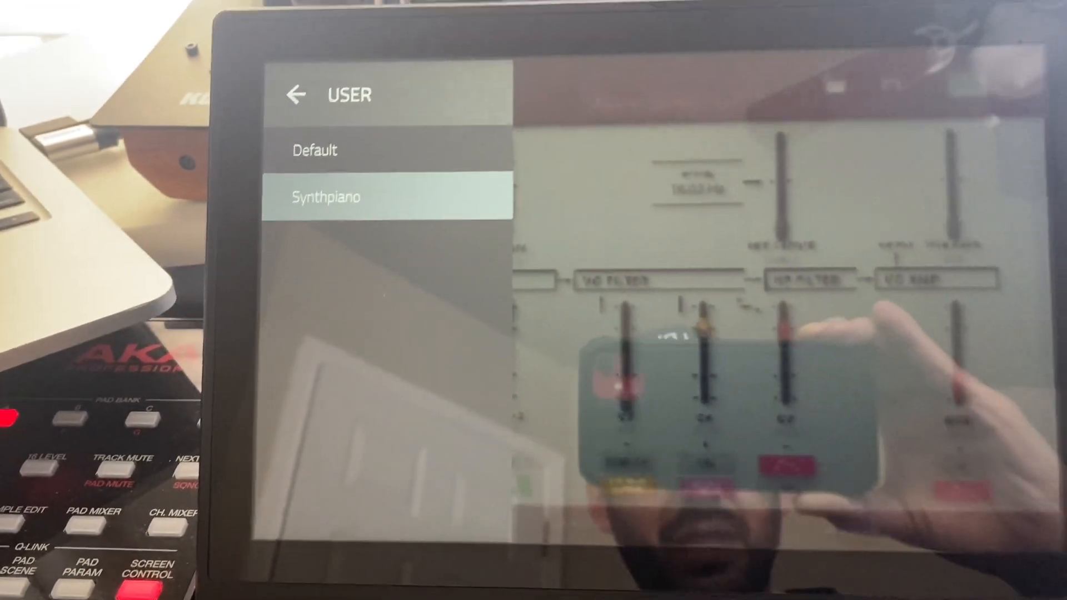
{"action": "left_click", "coordinate": [298, 93]}
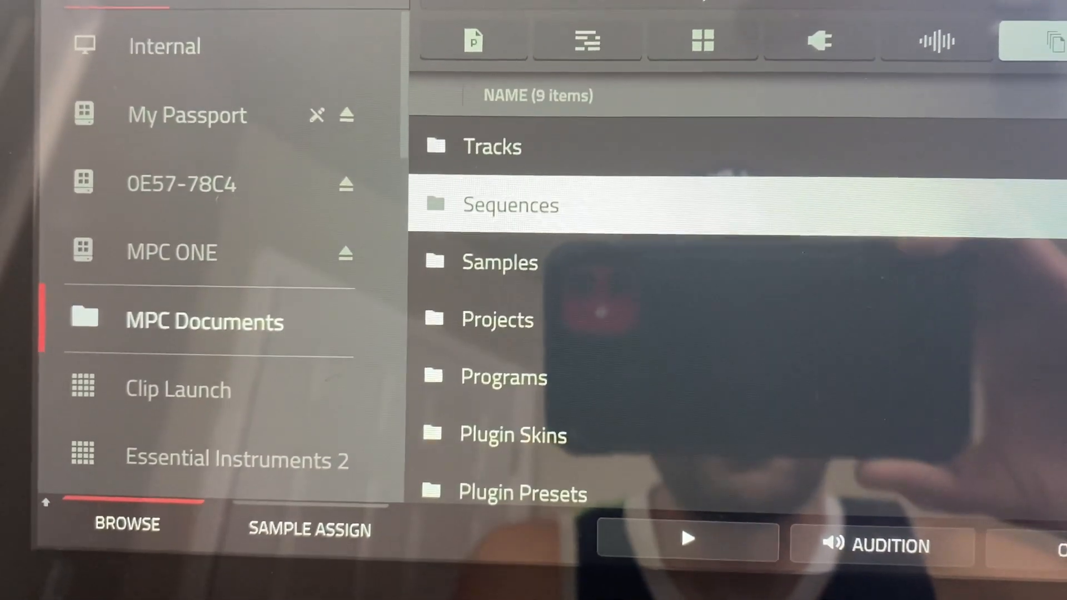
Browse to Plugin Presets > WayOutWare - MPC - Odyssey and enter its Custom folder
{"action": "scroll", "scroll_direction": "down", "scroll_amount": 3}
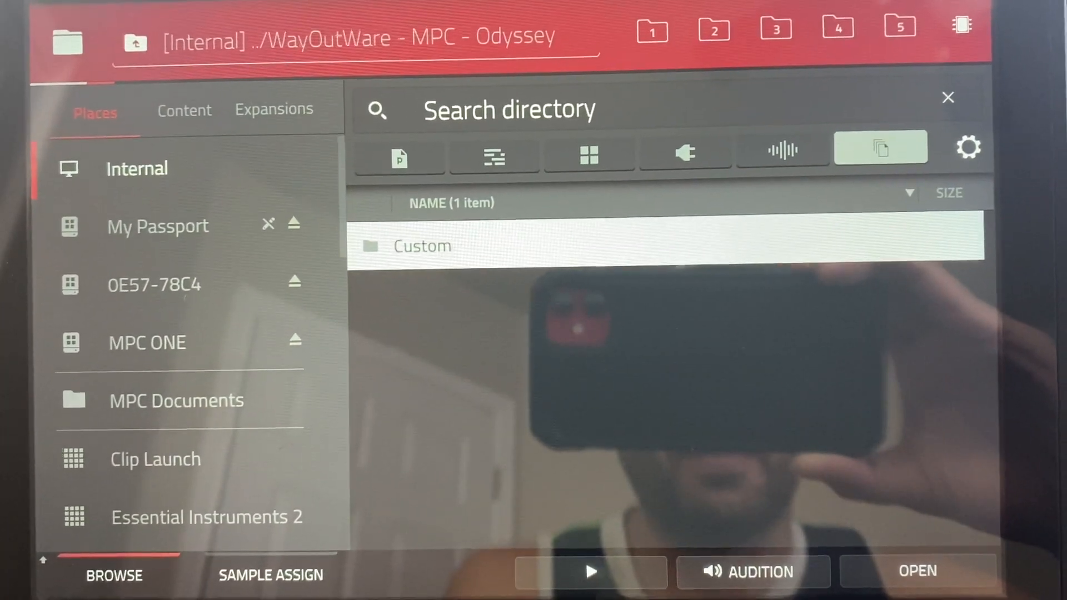
{"action": "double_click", "coordinate": [422, 246]}
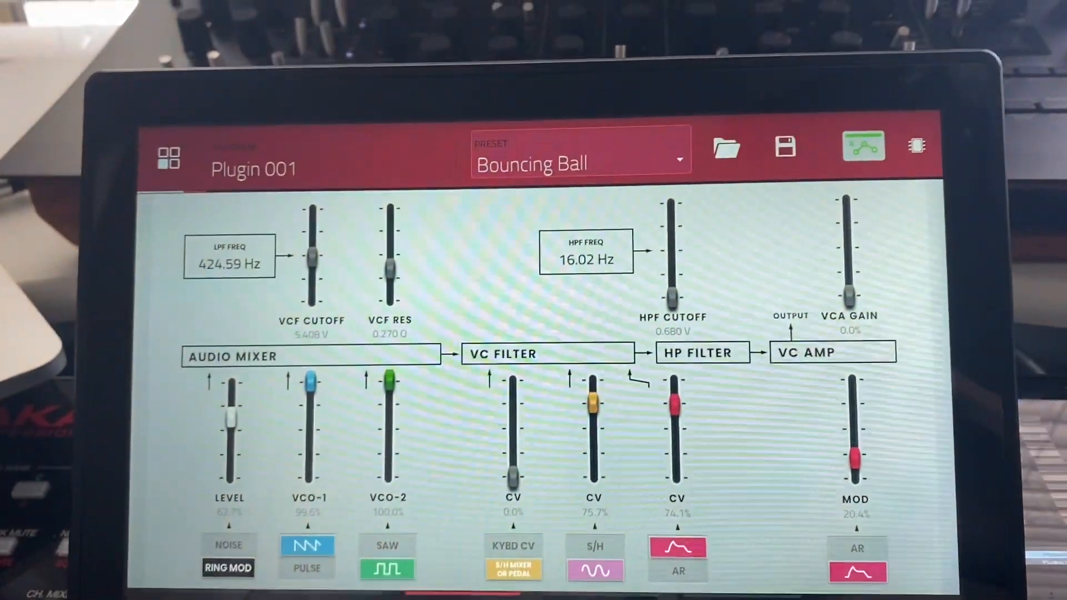
Back out of the Plucks presets and enter the User preset folder
{"action": "left_click", "coordinate": [580, 163]}
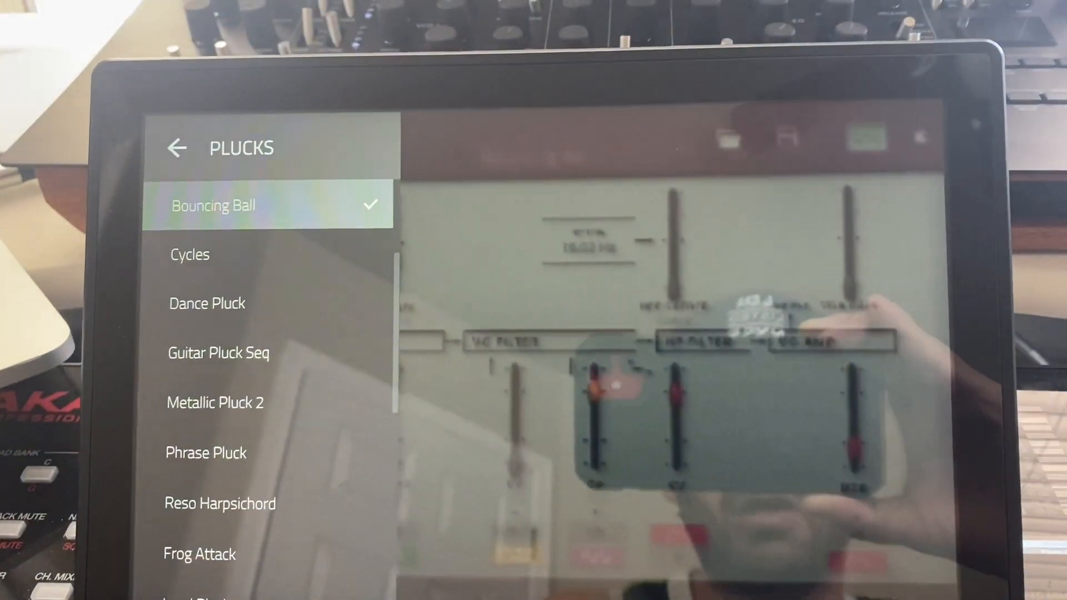
{"action": "scroll", "scroll_direction": "down", "scroll_amount": 3}
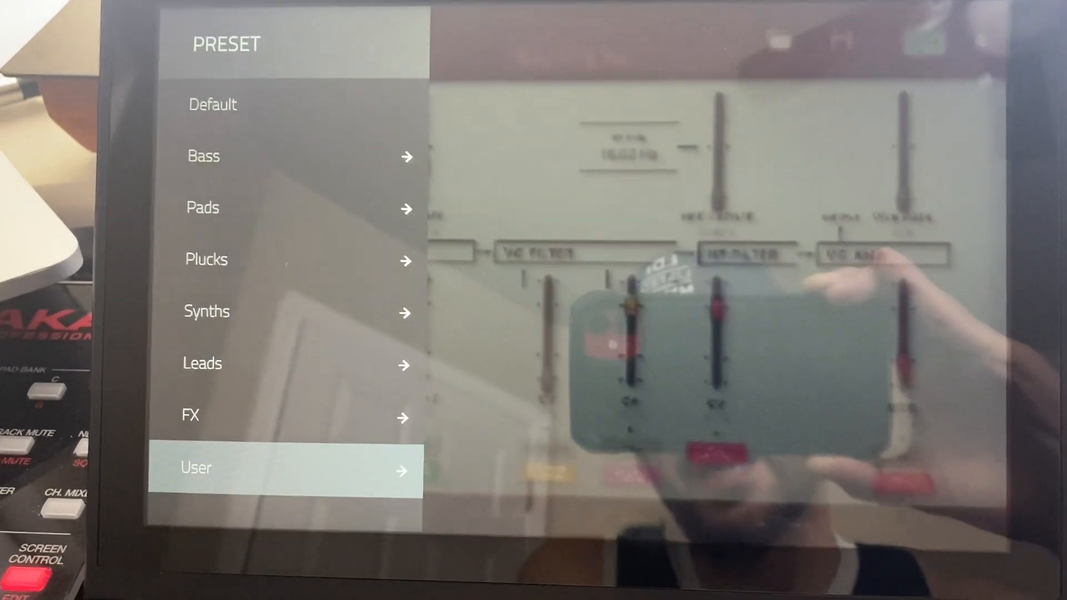
{"action": "left_click", "coordinate": [286, 468]}
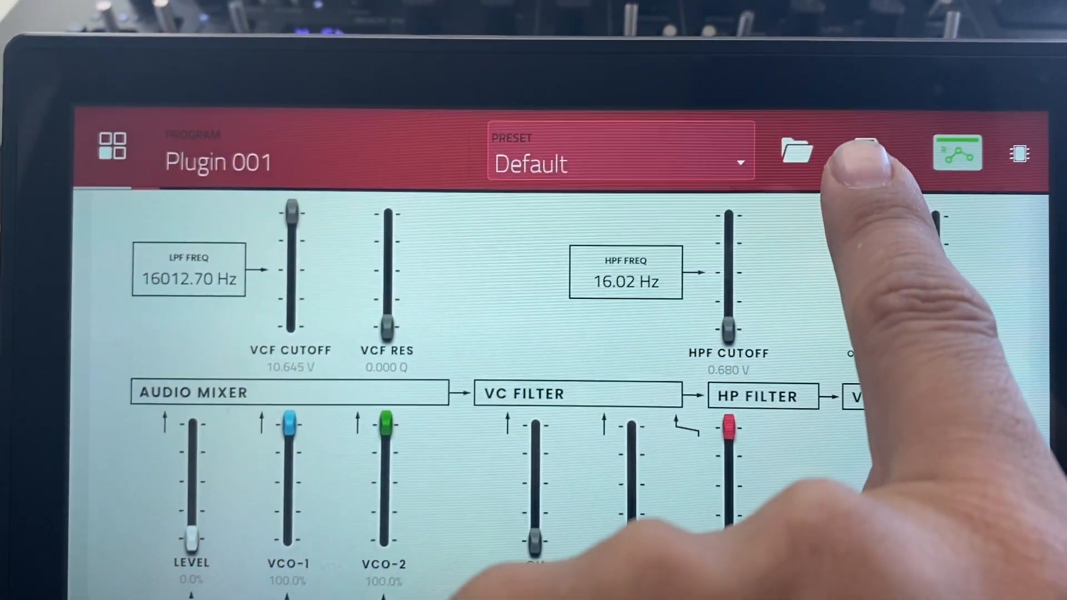
Bring up the preset file browser from the plugin header with Default loaded
{"action": "left_click", "coordinate": [795, 151]}
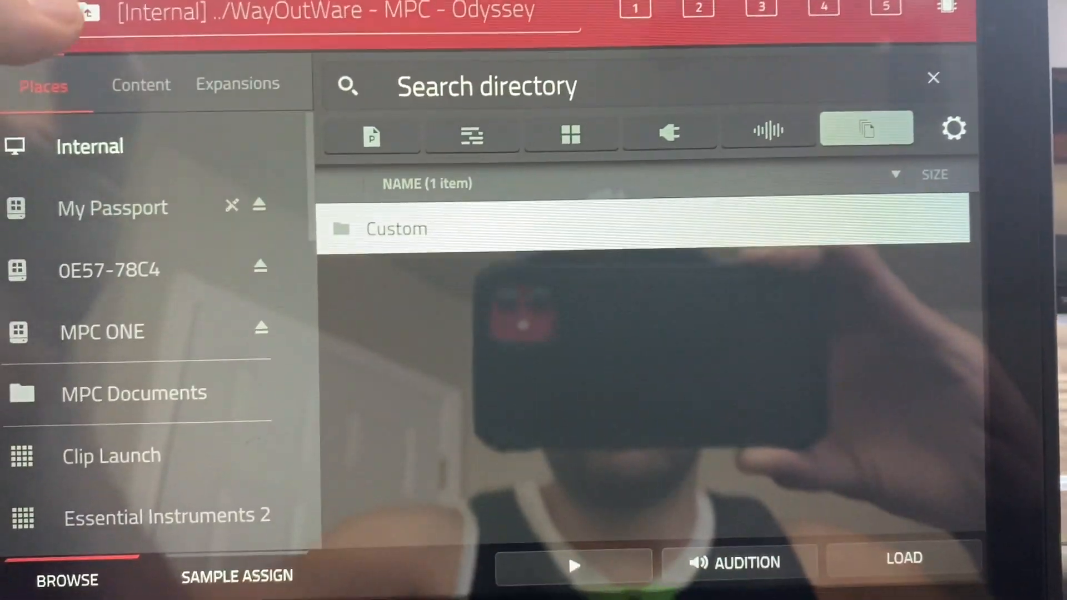
Enter the Custom preset folder and return to the plugin with Default loaded
{"action": "left_click", "coordinate": [52, 13]}
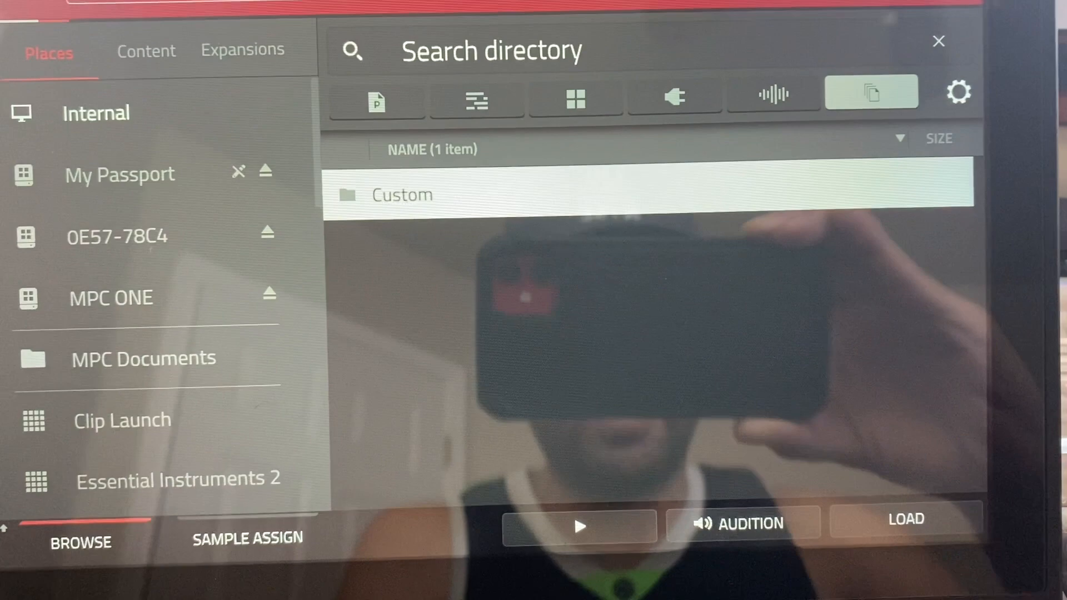
{"action": "double_click", "coordinate": [407, 193]}
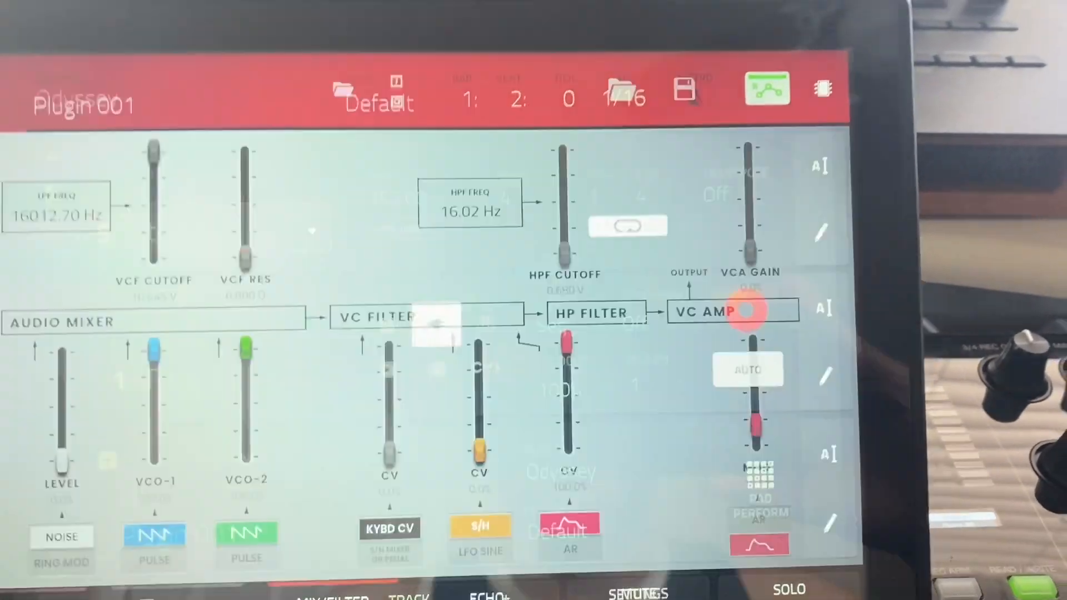
View the oscillator page, then return to the MIX/FILTER page
{"action": "left_click", "coordinate": [342, 92]}
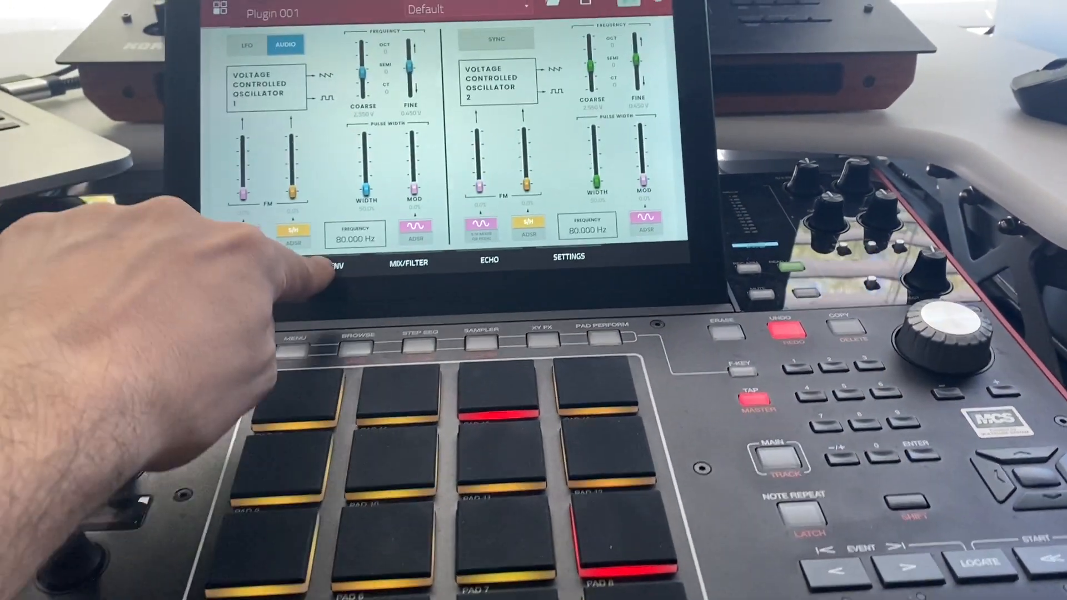
{"action": "left_click", "coordinate": [408, 262]}
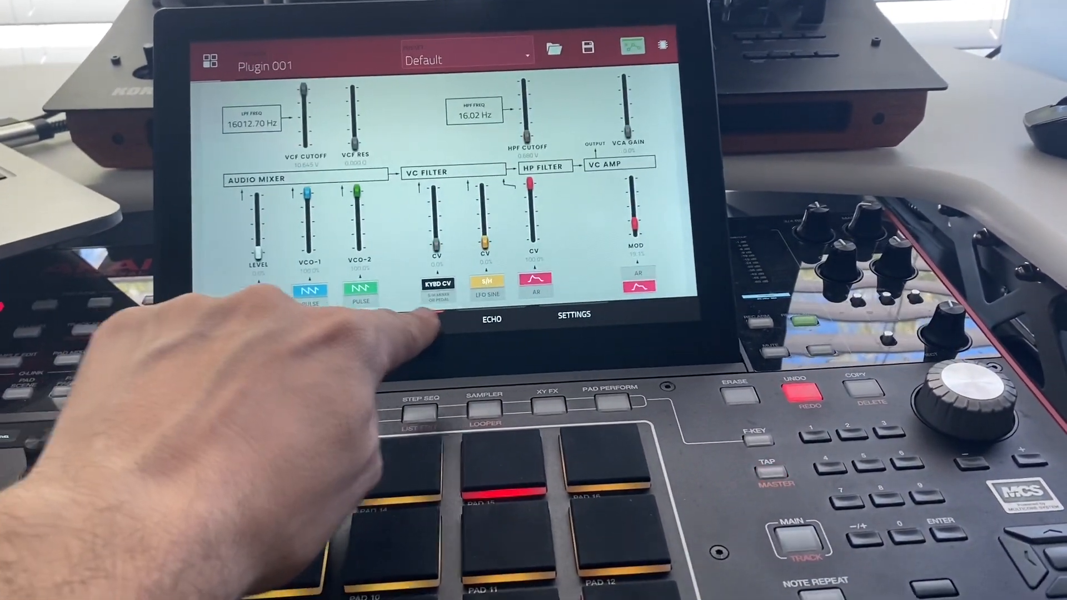